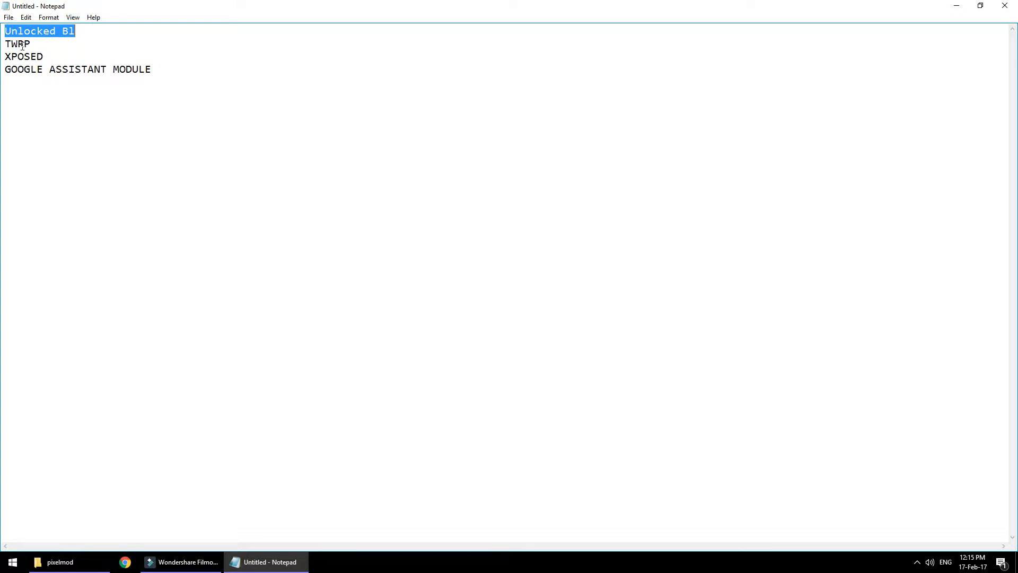
# Step: Point out the prerequisites: unlocked bootloader, TWRP, and the Google Assistant module
pyautogui.click(13, 44)
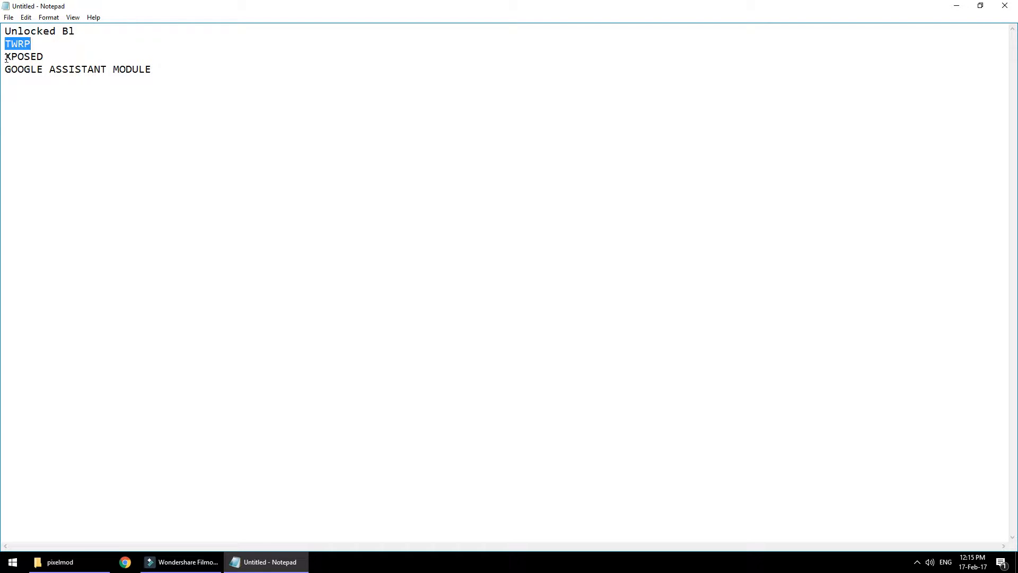
pyautogui.doubleClick(23, 56)
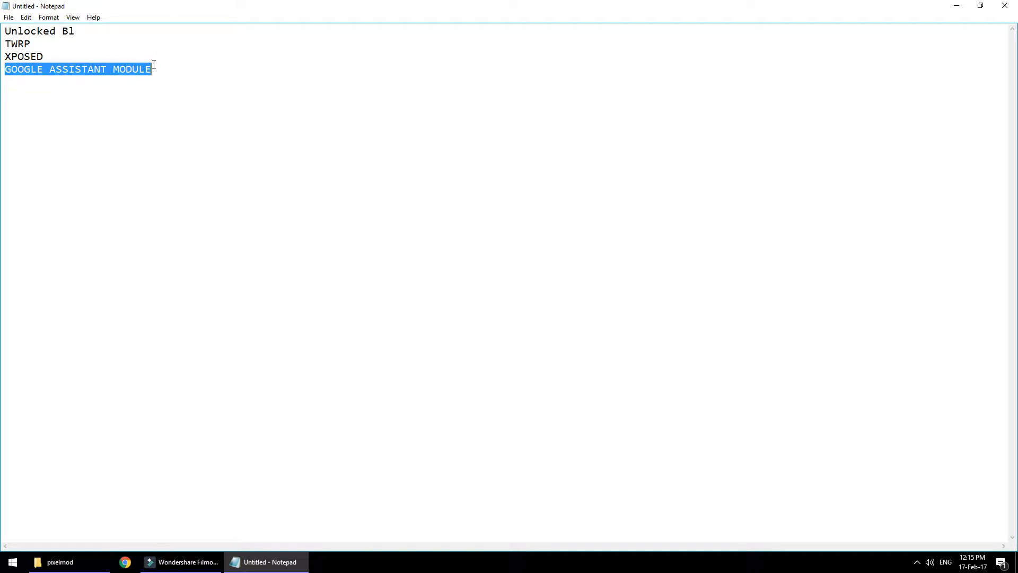
pyautogui.click(95, 561)
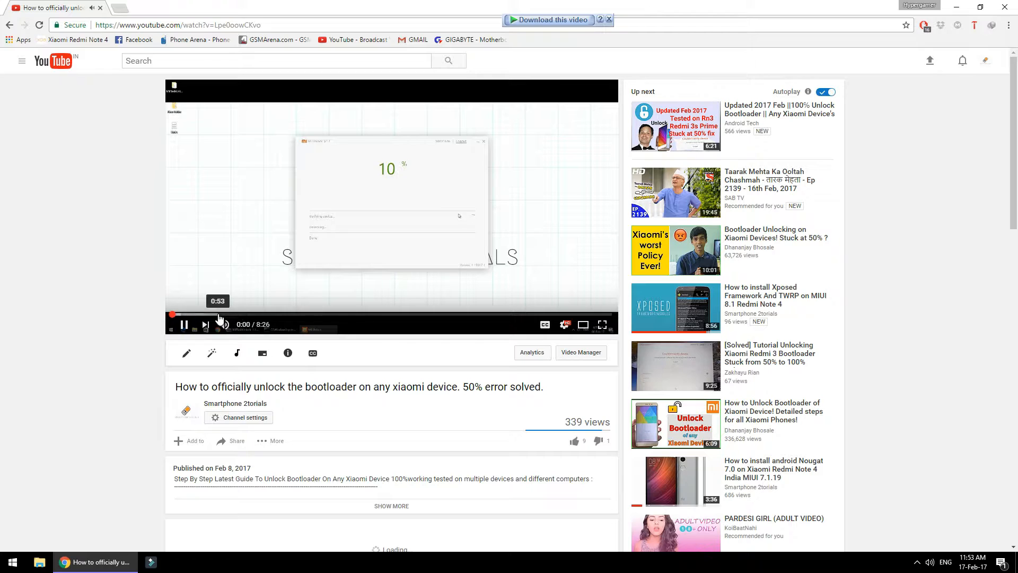
# Step: Skim the bootloader unlocking video, then reach the Xposed and TWRP video via the channel page
pyautogui.click(221, 315)
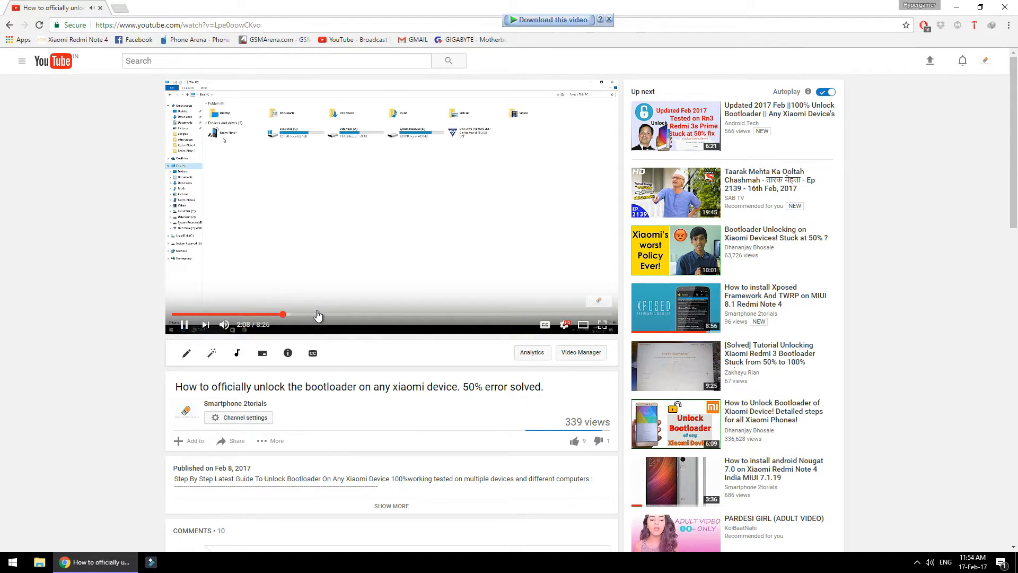
pyautogui.click(318, 315)
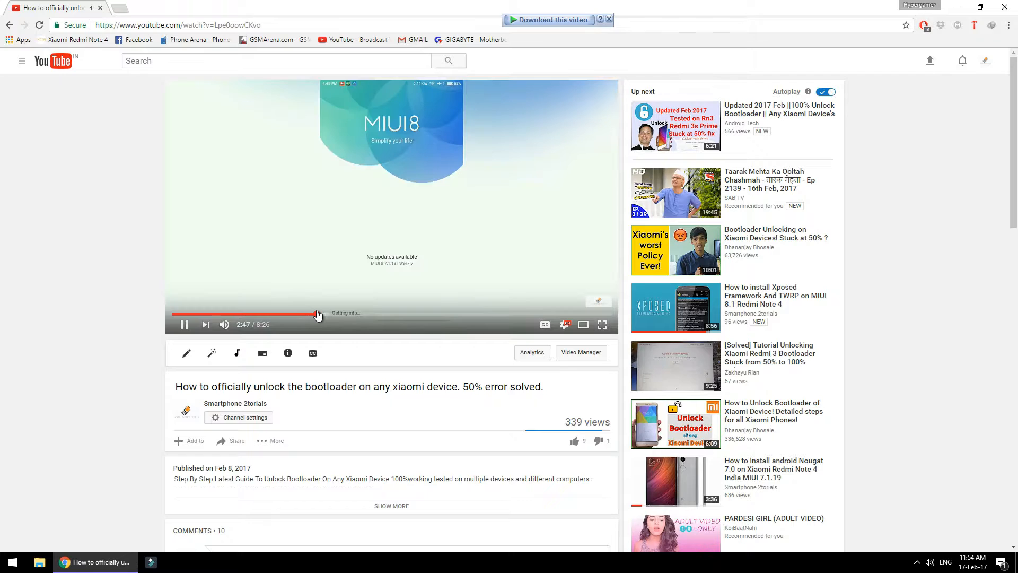
pyautogui.click(318, 315)
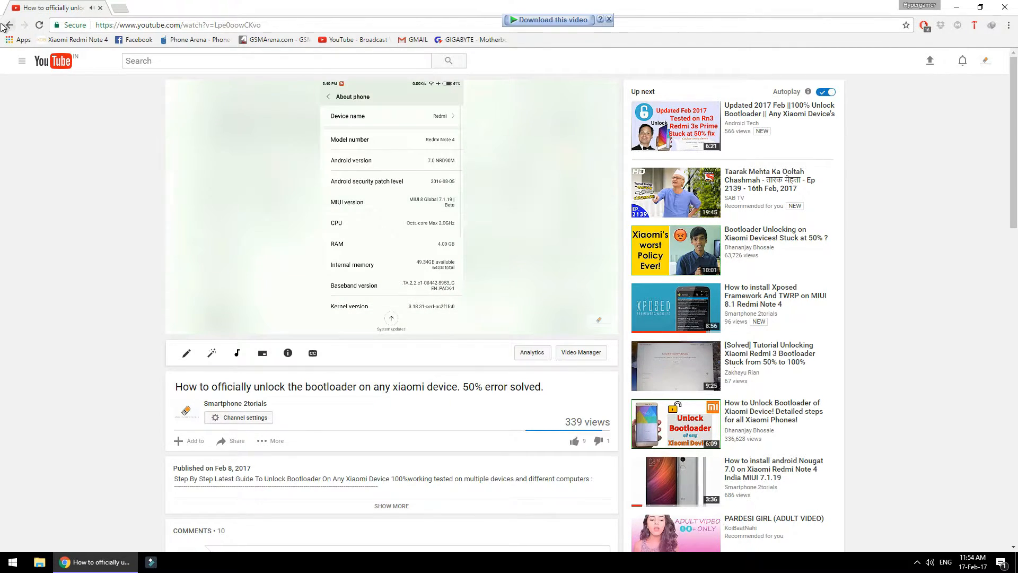
pyautogui.click(235, 402)
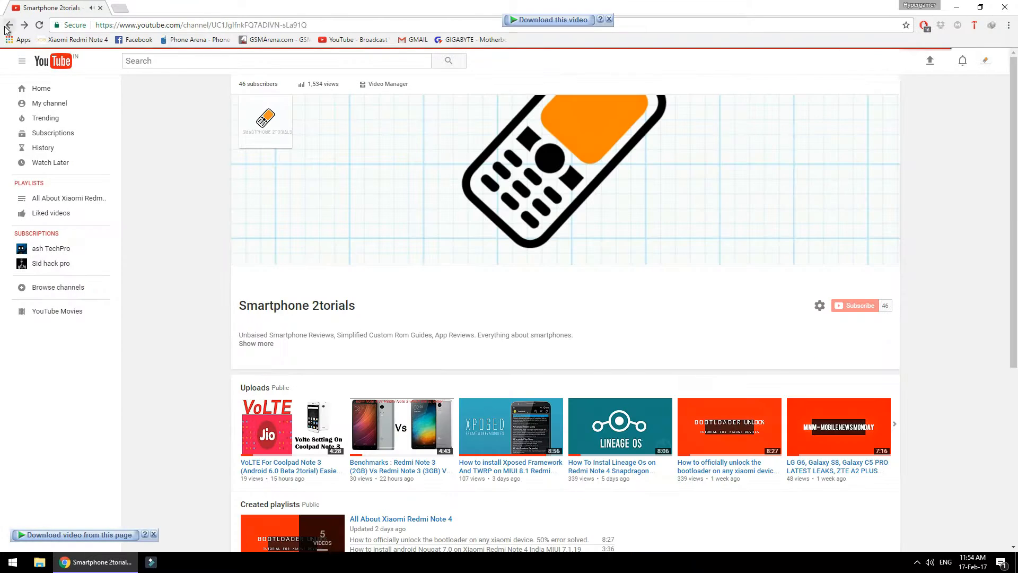
pyautogui.click(510, 426)
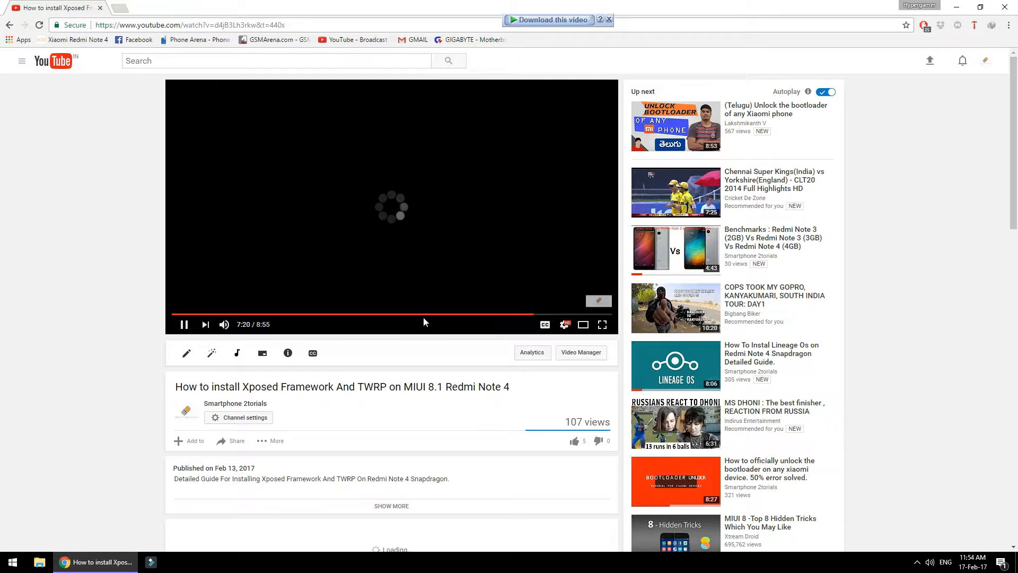
# Step: Rewind the Redmi Note 4 Xposed and TWRP tutorial to the start and play it
pyautogui.click(171, 315)
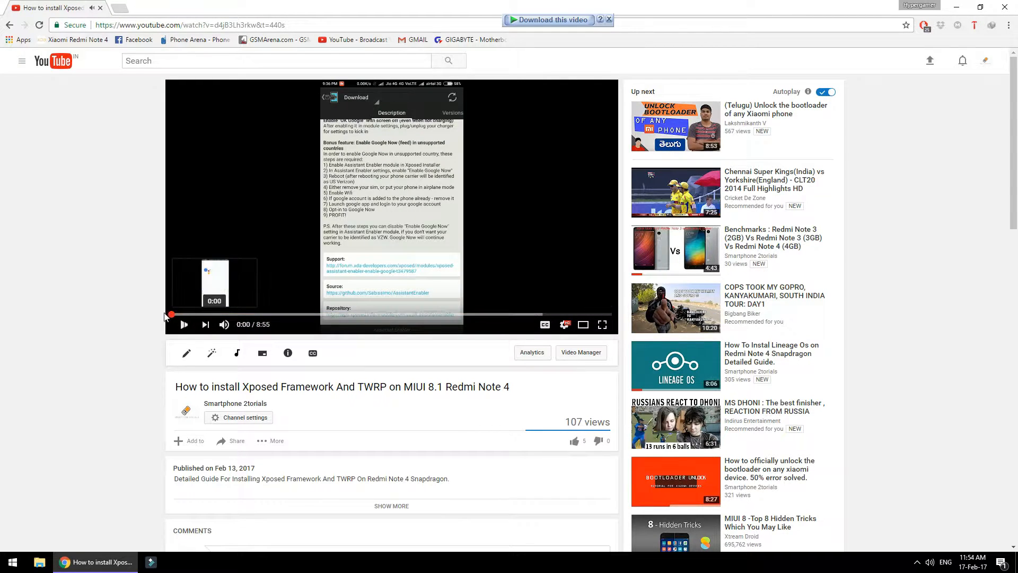
pyautogui.click(184, 323)
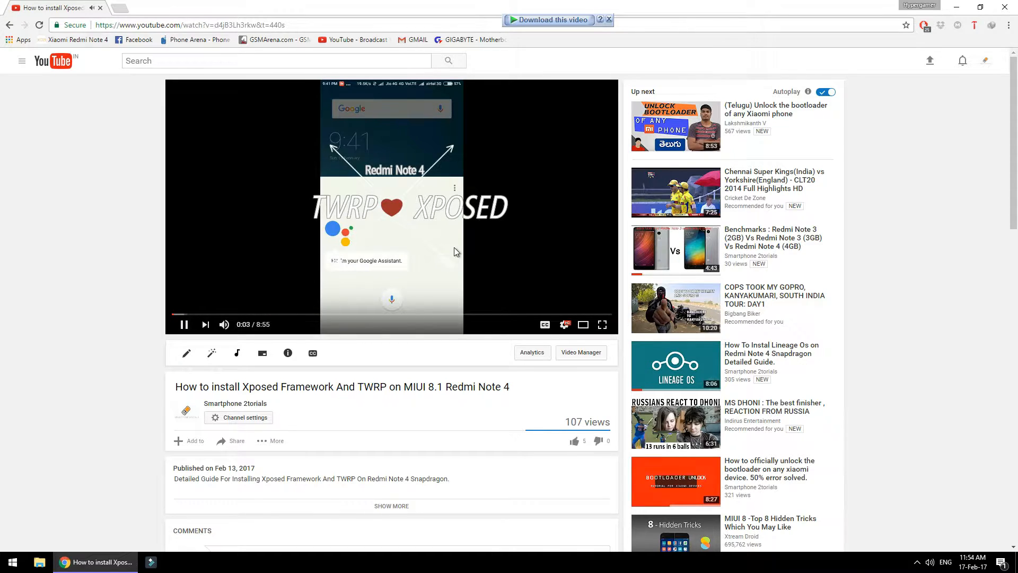
pyautogui.moveTo(301, 280)
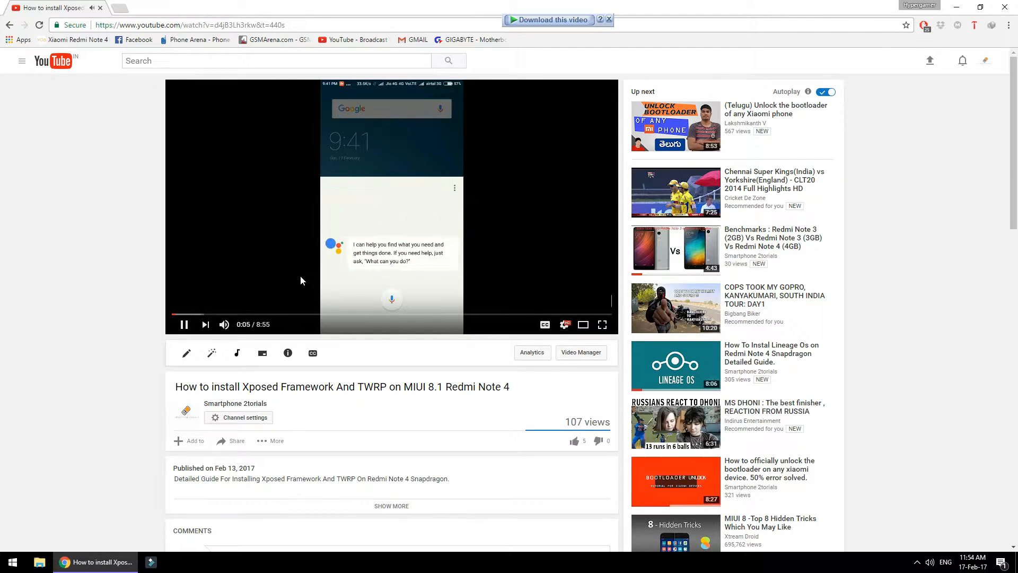
pyautogui.moveTo(284, 280)
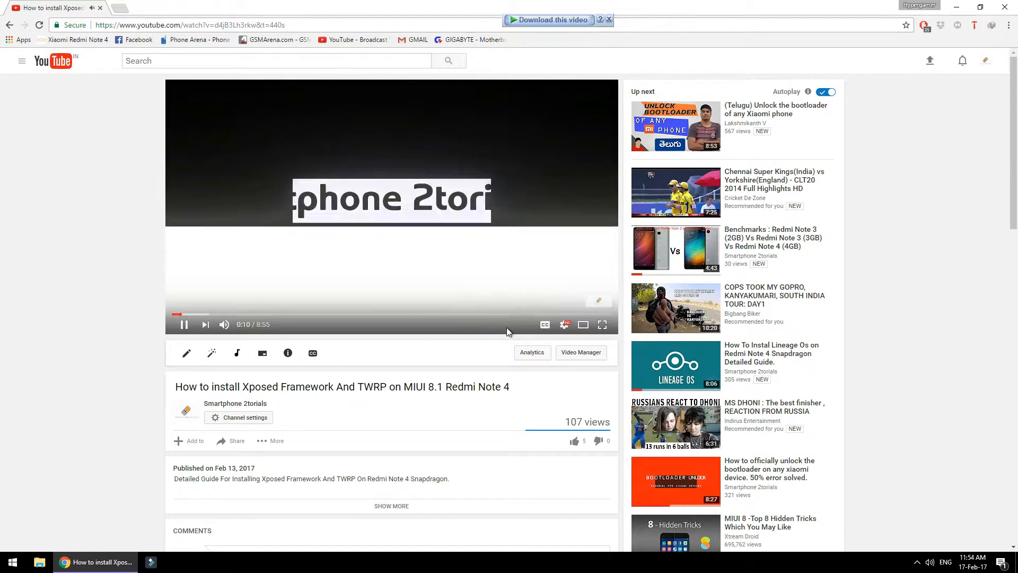
pyautogui.moveTo(370, 333)
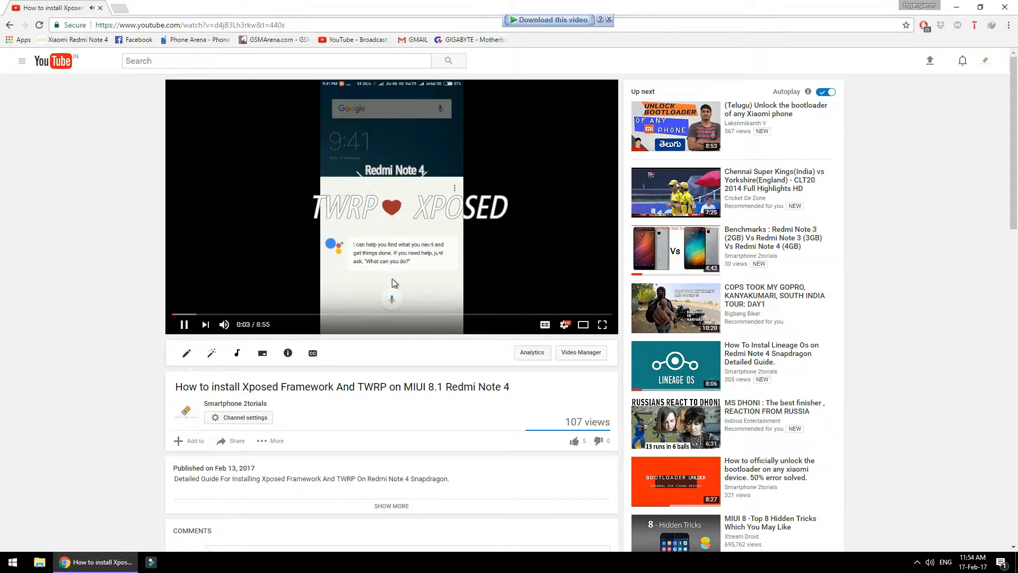
pyautogui.moveTo(283, 280)
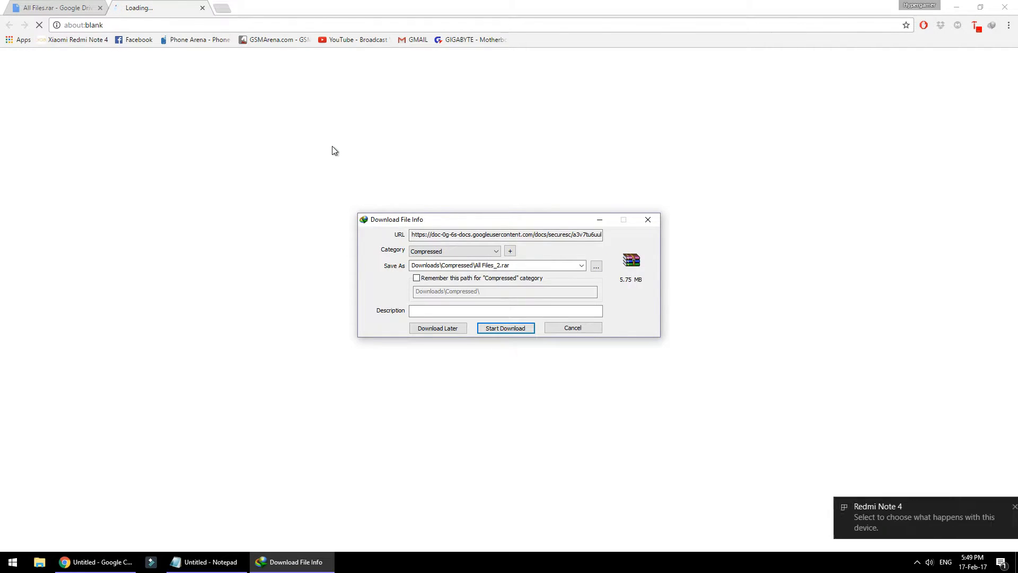
# Step: Start the 5.75 MB All Files.rar download to the Desktop in Internet Download Manager
pyautogui.click(595, 266)
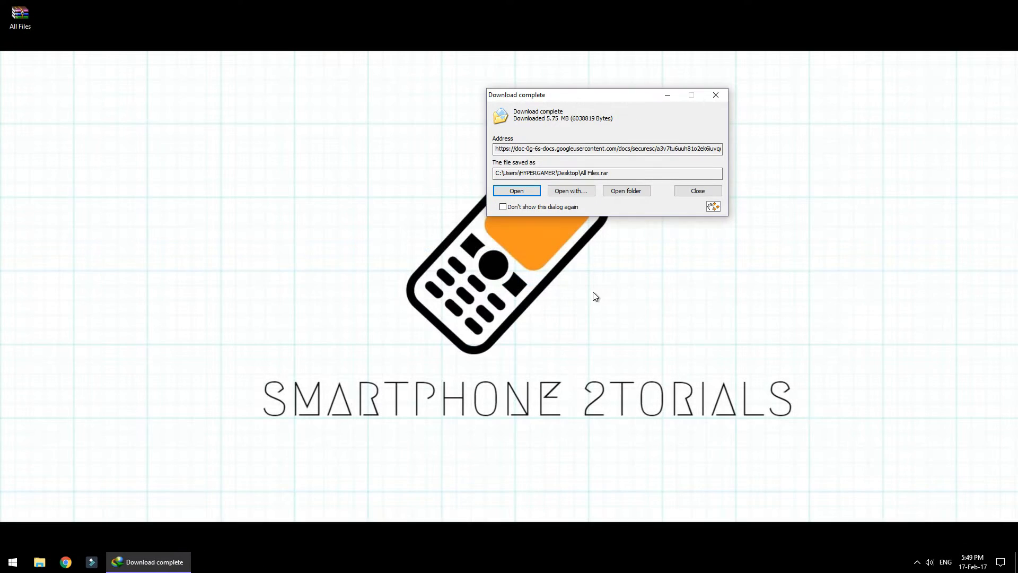
# Step: Extract the ViPER4Arise zip and NovaBackup file from All Files.rar to the Desktop
pyautogui.click(516, 191)
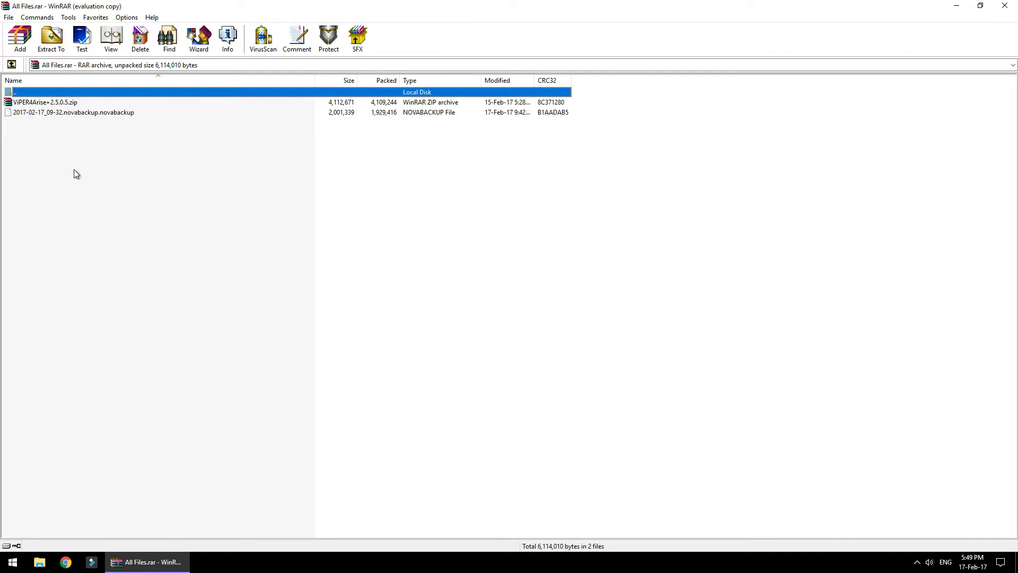
pyautogui.click(51, 39)
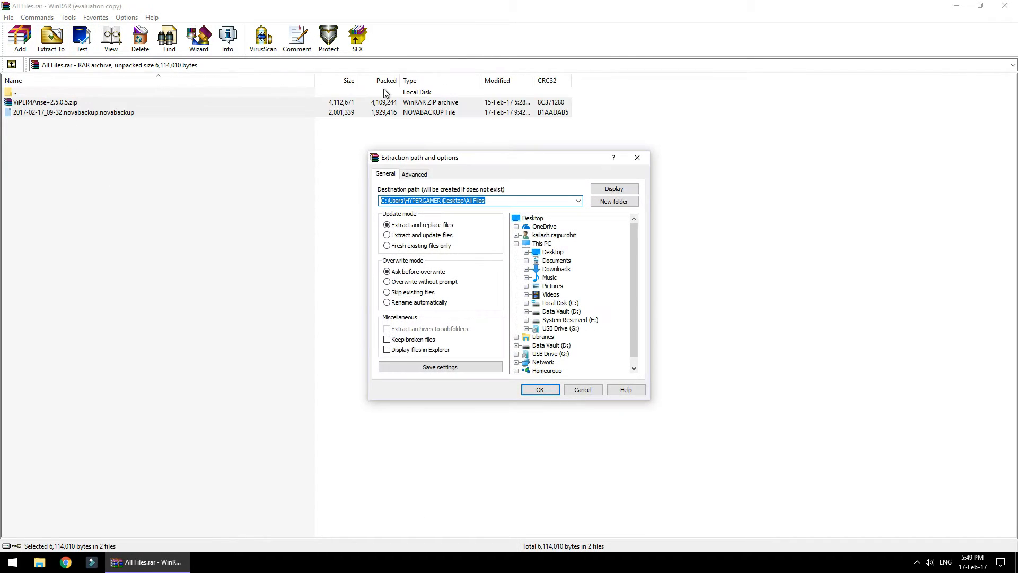
pyautogui.click(531, 217)
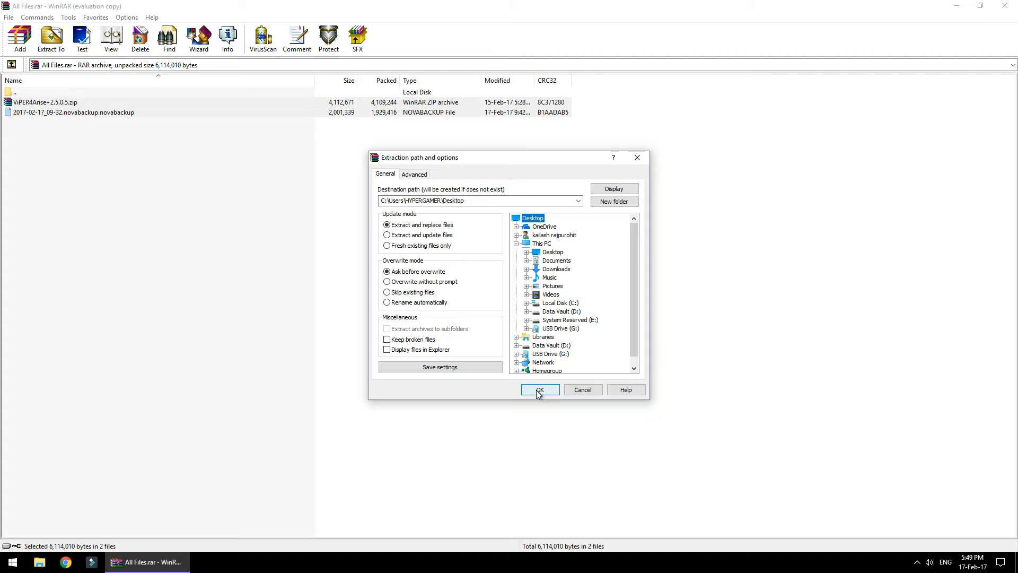
pyautogui.click(539, 389)
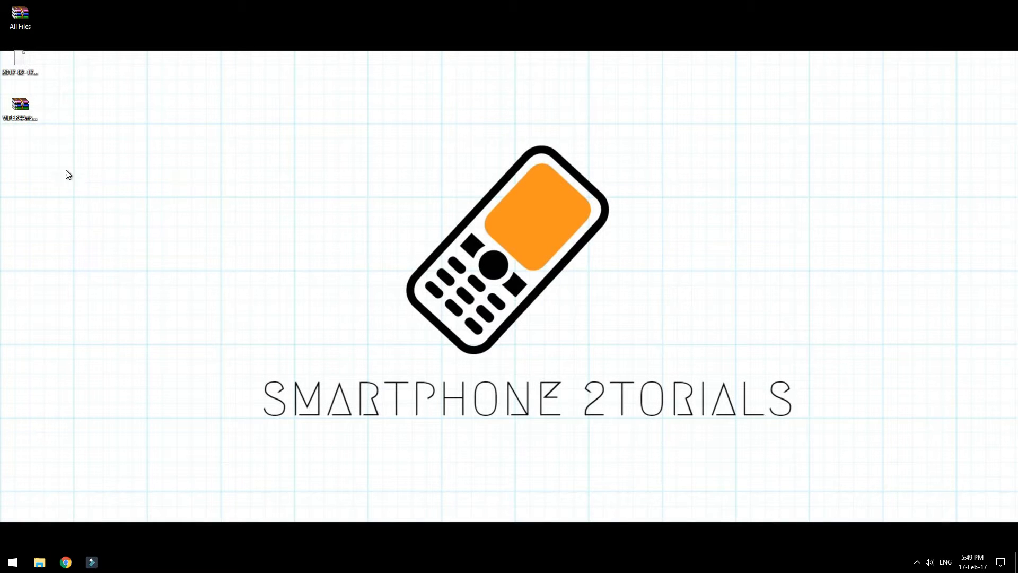
pyautogui.rightClick(20, 62)
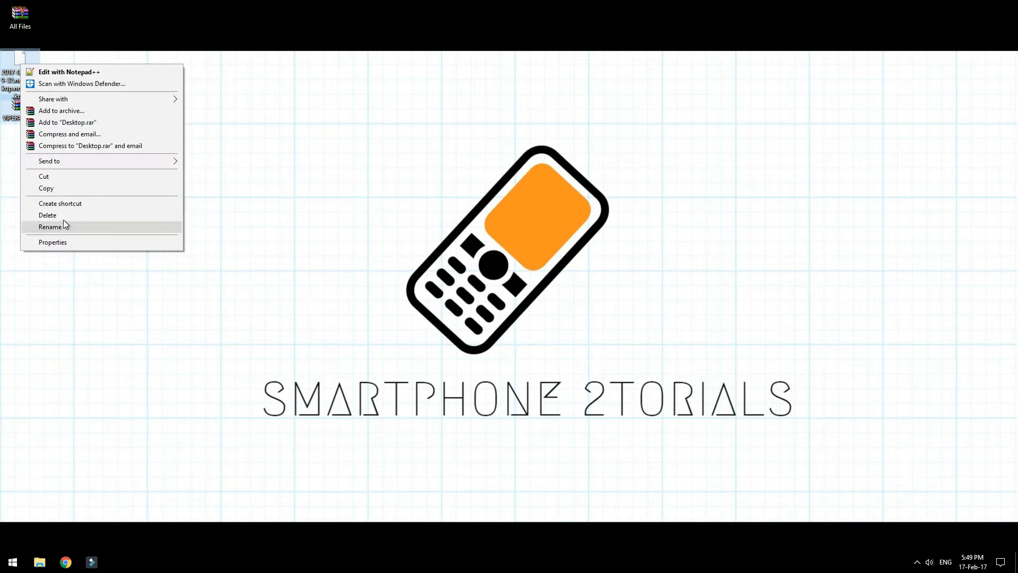